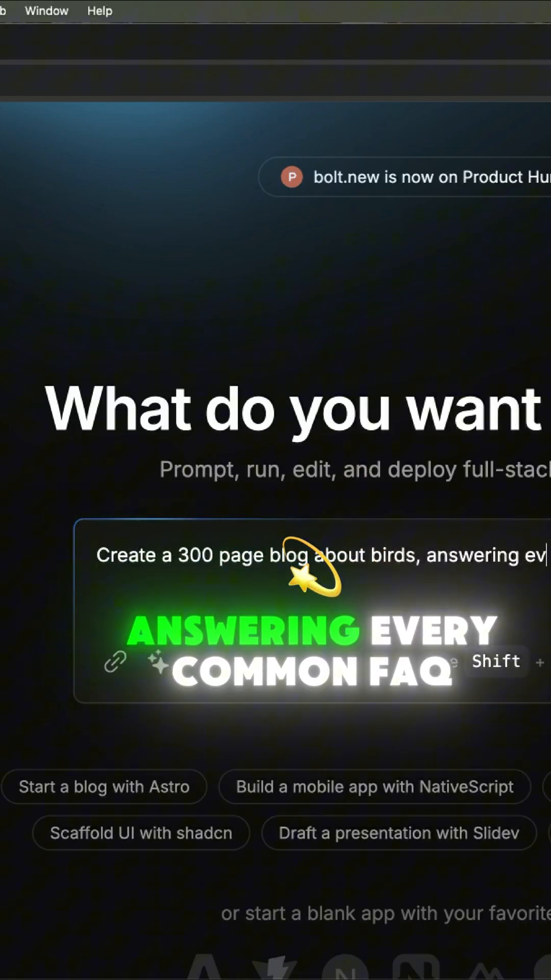
# Check GitHub bird repositories for reference, then submit the 300-page FAQ bird blog prompt in Bolt.new
pyautogui.write('FAQ that would some')
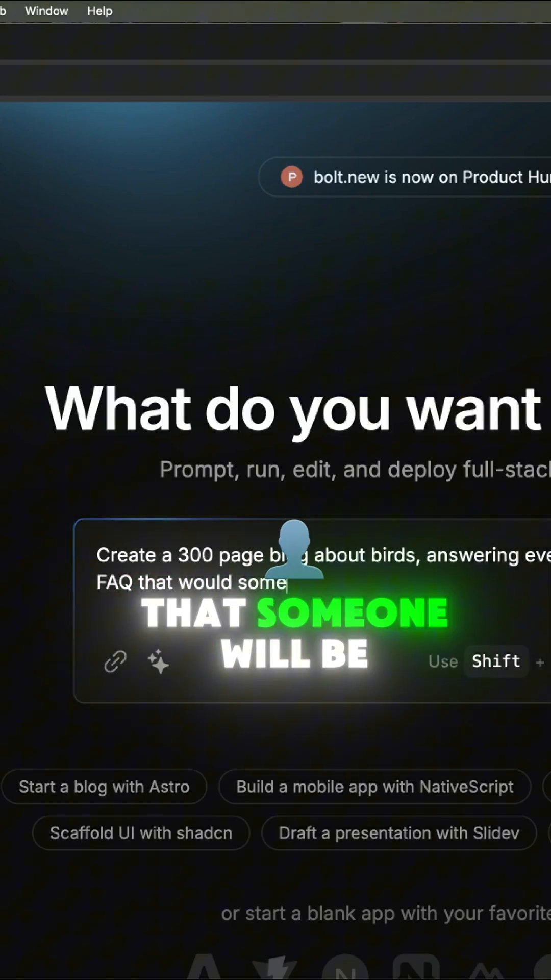
pyautogui.click(381, 41)
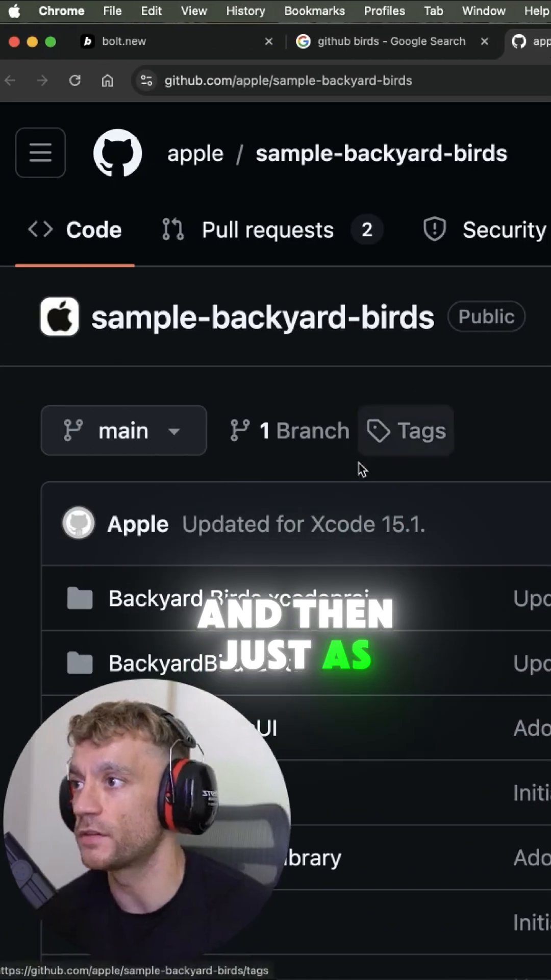
pyautogui.click(380, 41)
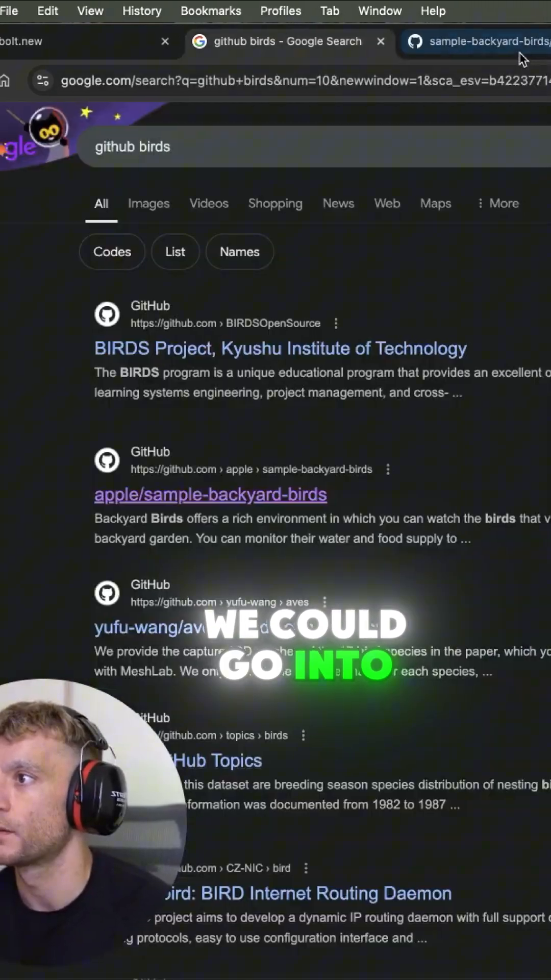
pyautogui.scroll(-3)
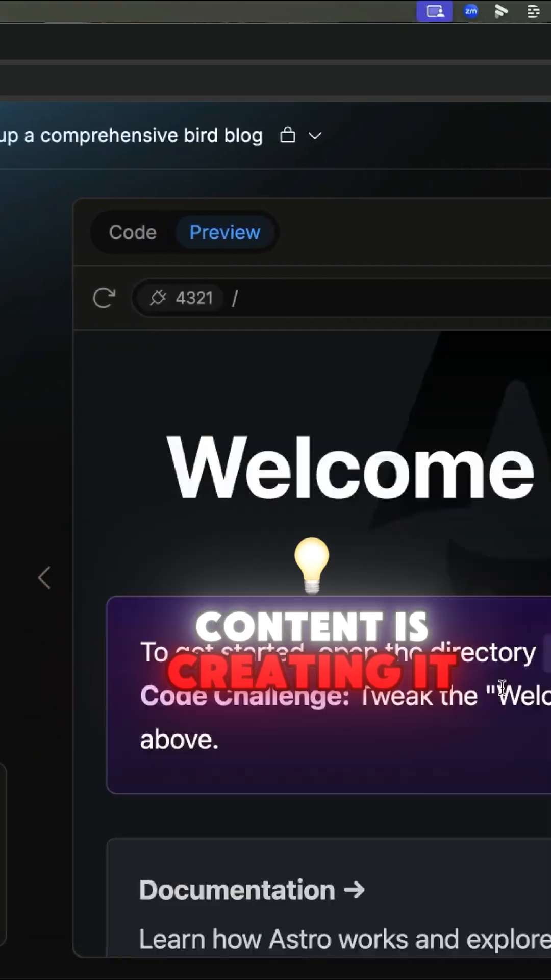
pyautogui.click(398, 232)
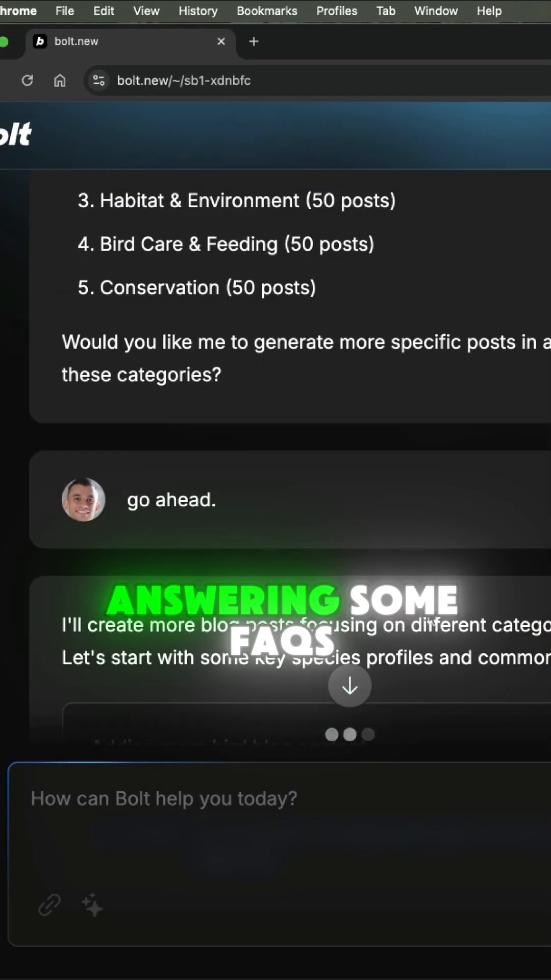
# Scroll the Bolt chat to follow creation of the hummingbird, bird-feeding and migration MDX posts
pyautogui.scroll(3)
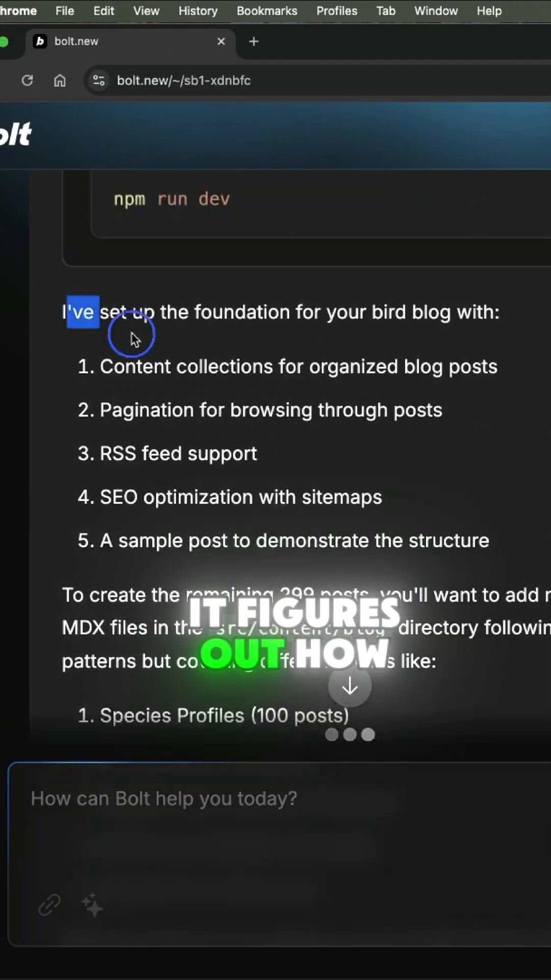
pyautogui.scroll(-3)
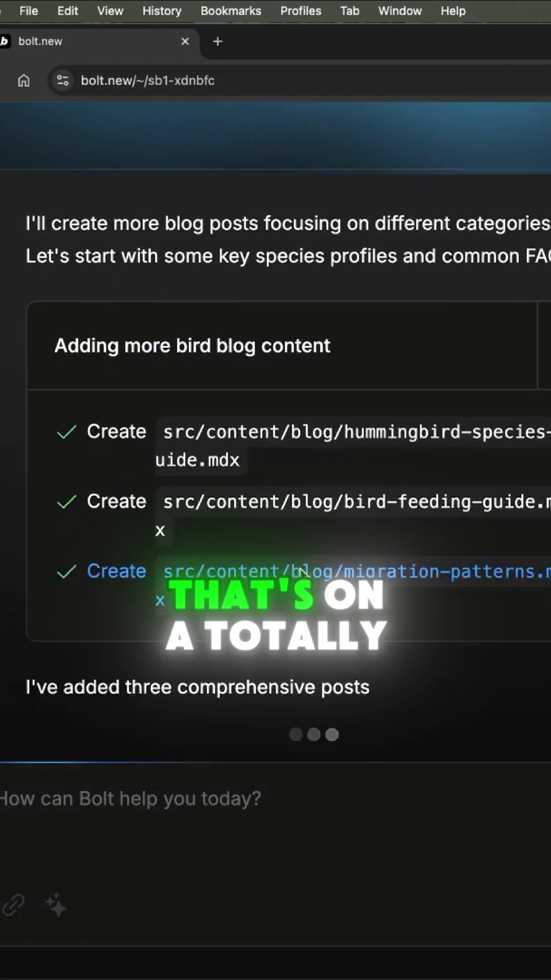
pyautogui.scroll(-3)
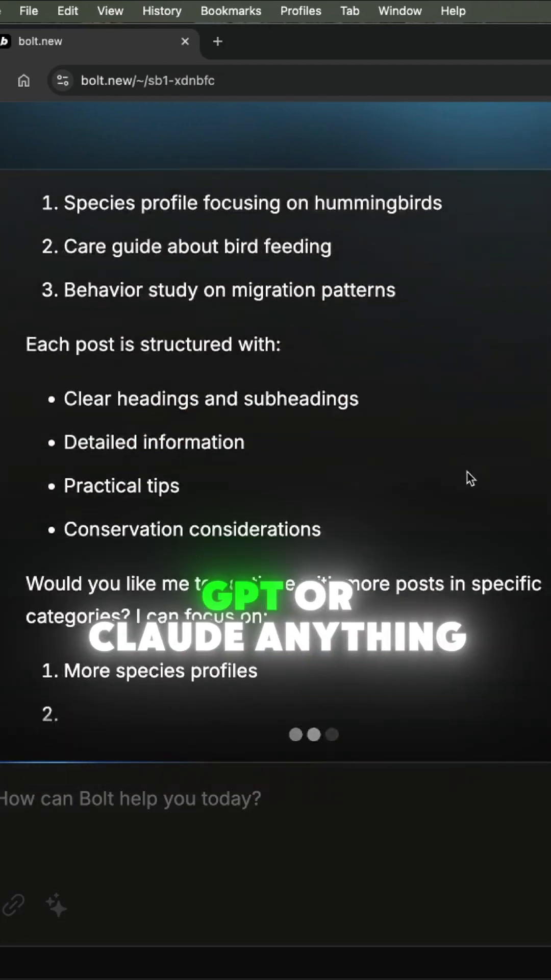
pyautogui.scroll(-3)
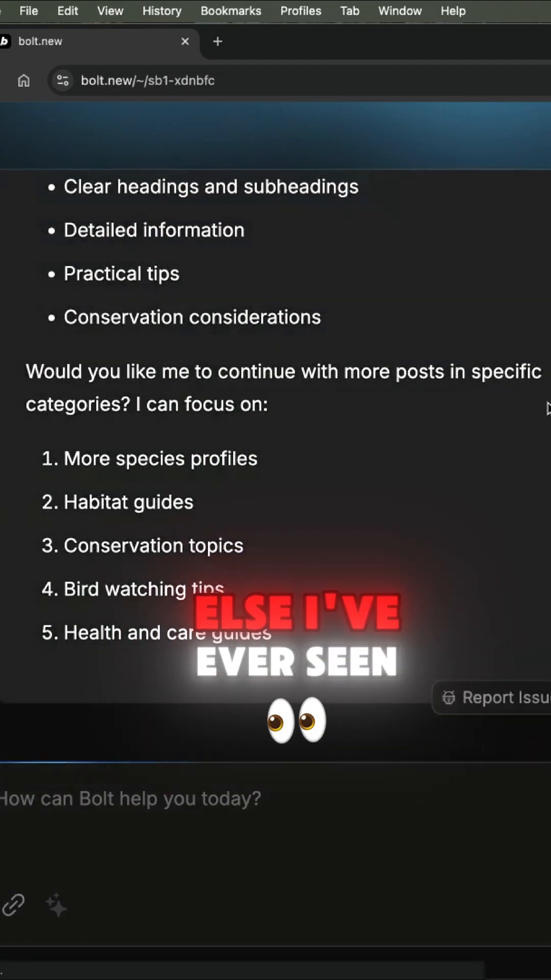